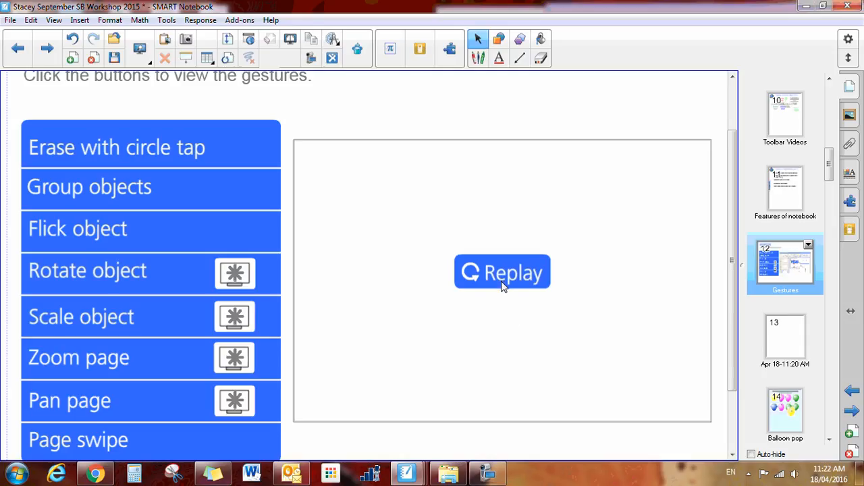
Play the Group objects gesture demo so the star and heart are grouped together.
left_click(502, 273)
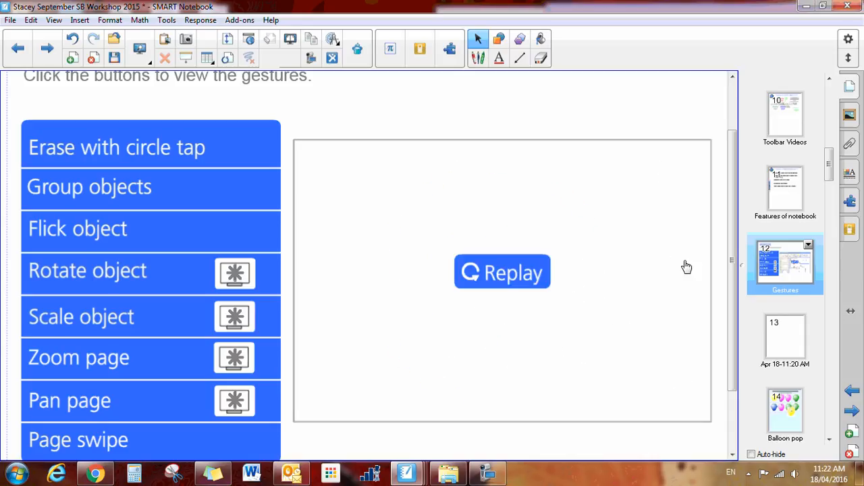
left_click(502, 272)
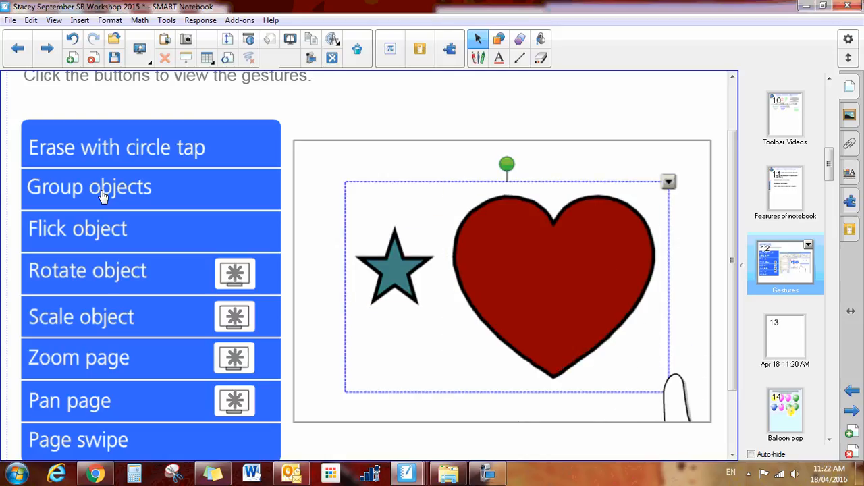
left_click(89, 186)
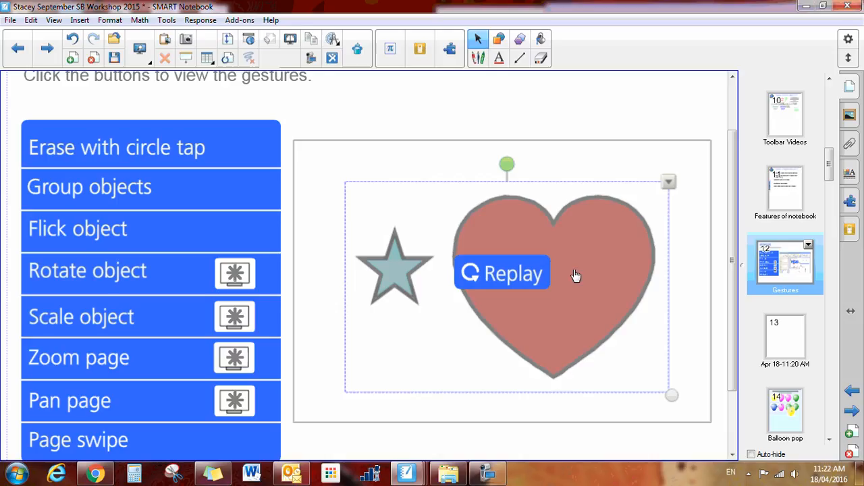
left_click(502, 273)
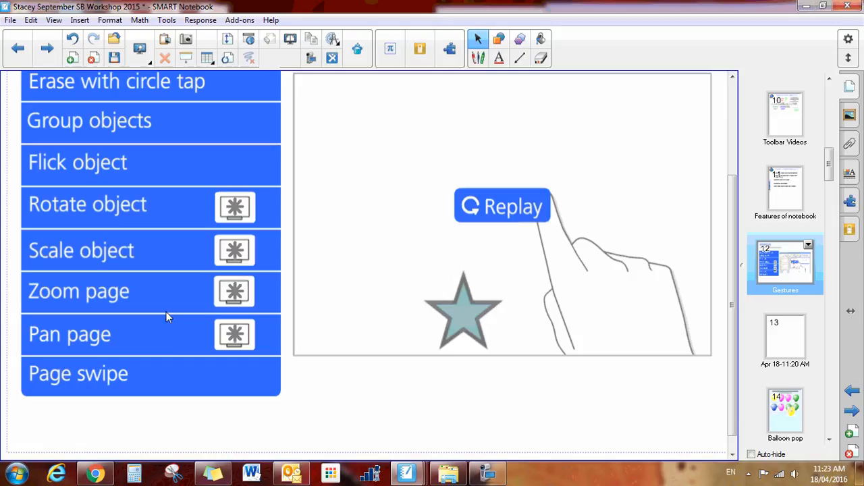
mouse_move(170, 343)
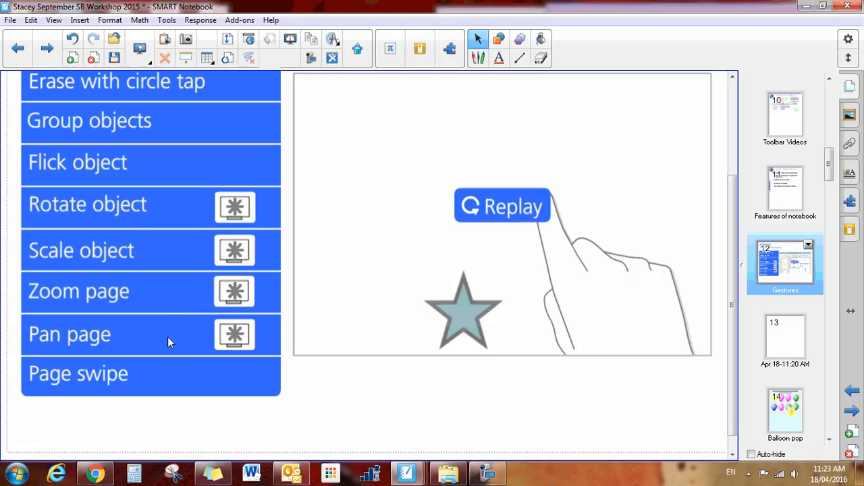
mouse_move(103, 376)
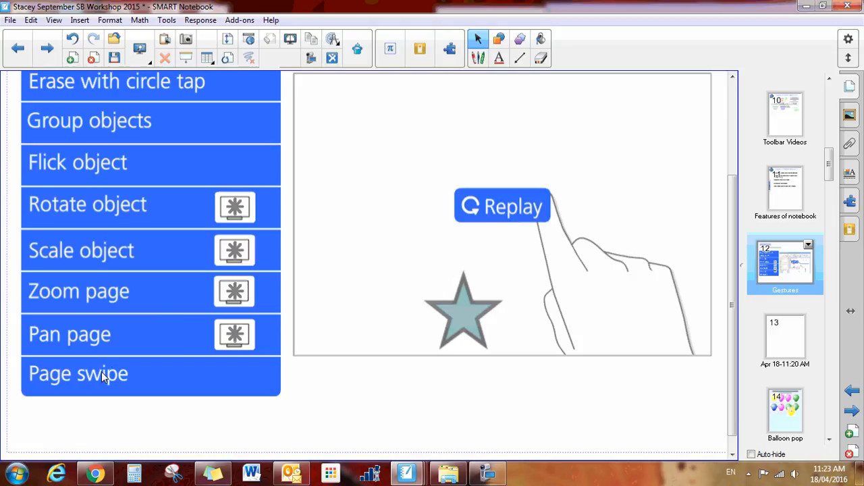